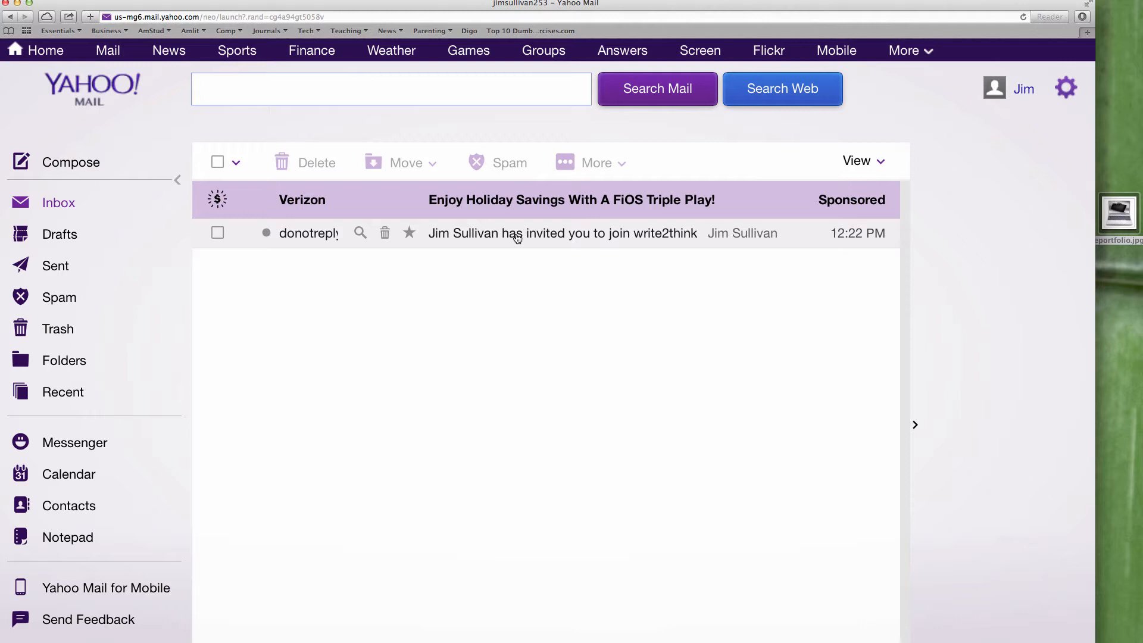
Step: Open the 'has invited you to join write2think' email and scroll to its invitation link
left_click(561, 232)
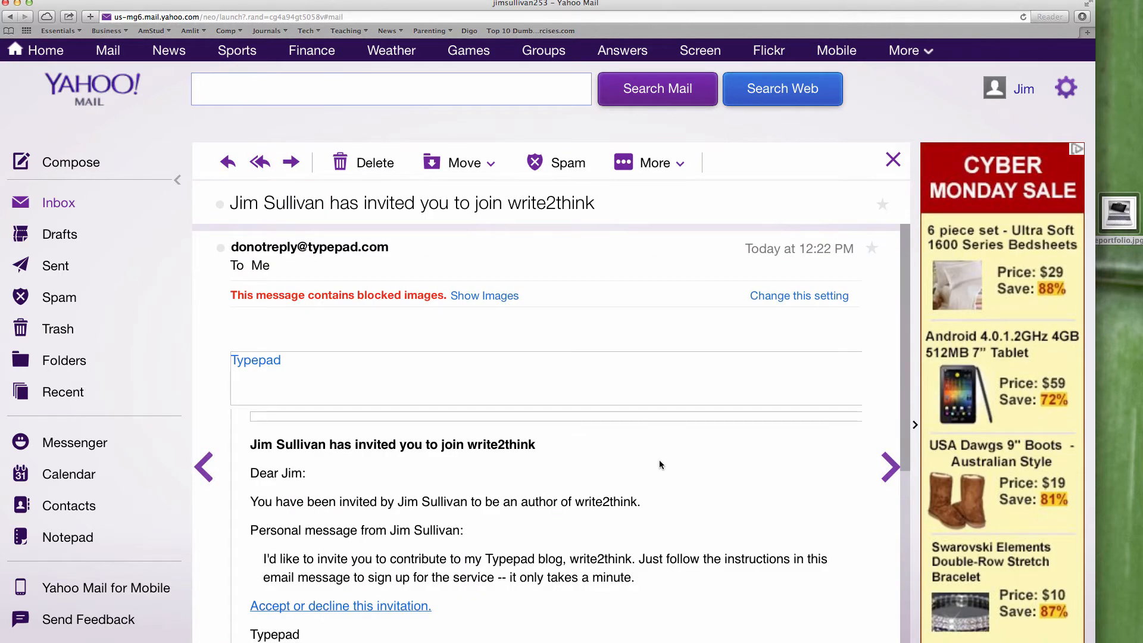
scroll("down", 3)
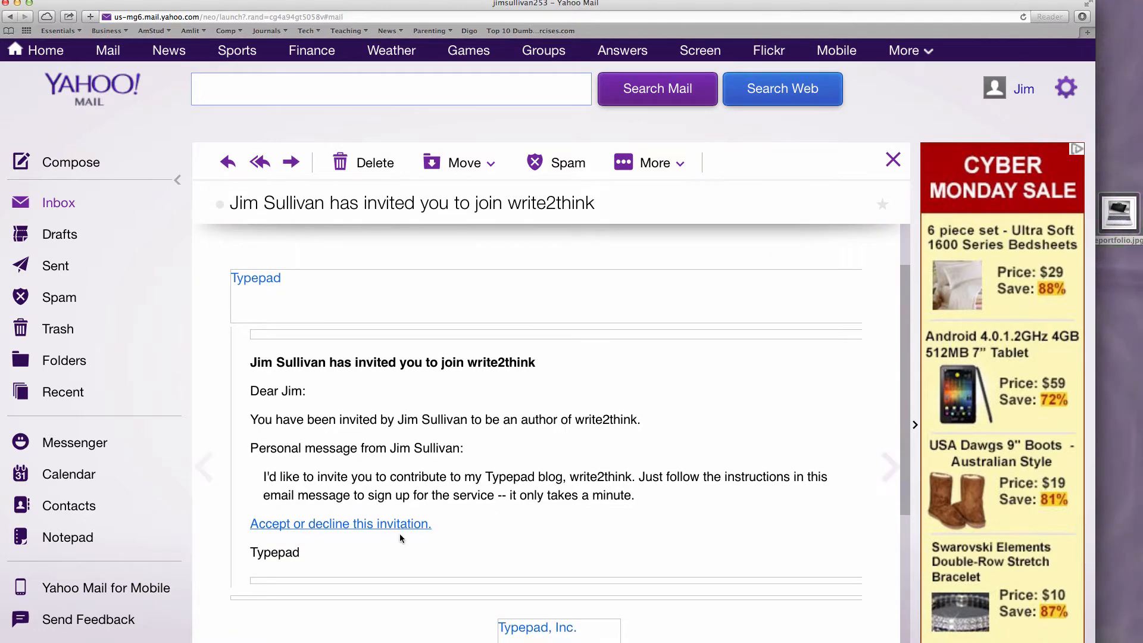
mouse_move(346, 529)
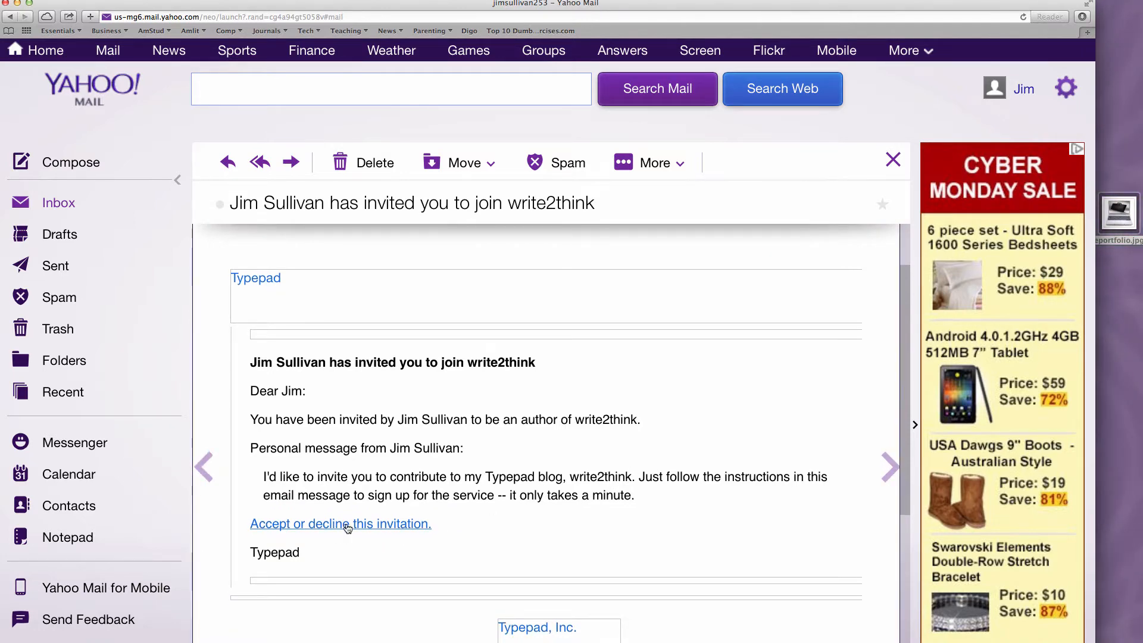
Step: Follow the invitation link to Typepad and choose 'Register for Free'
left_click(341, 523)
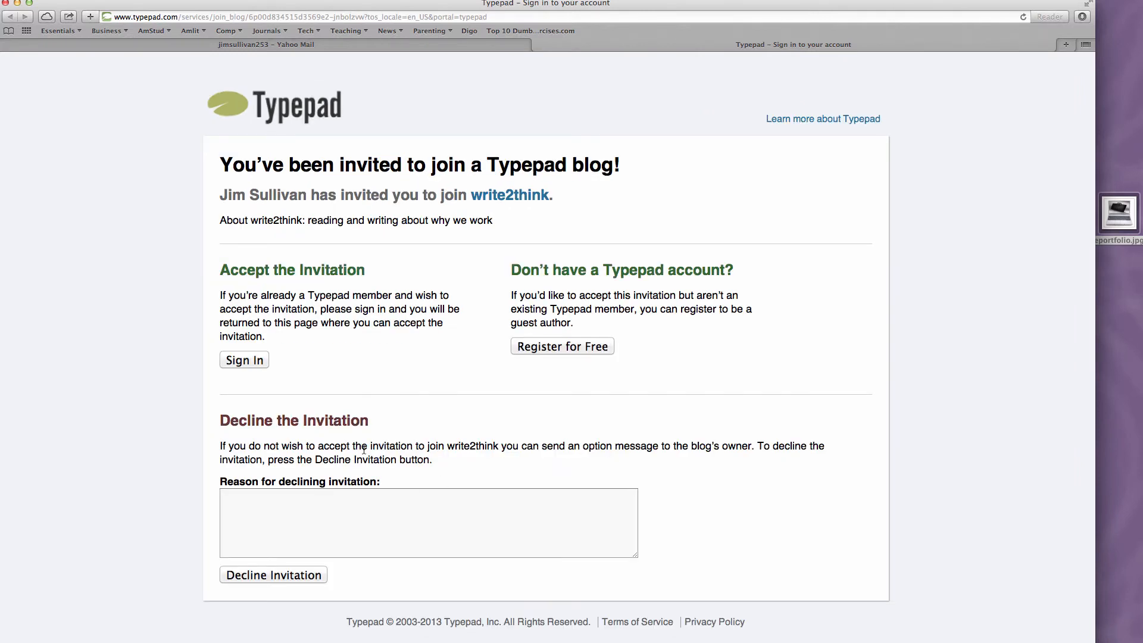
mouse_move(684, 363)
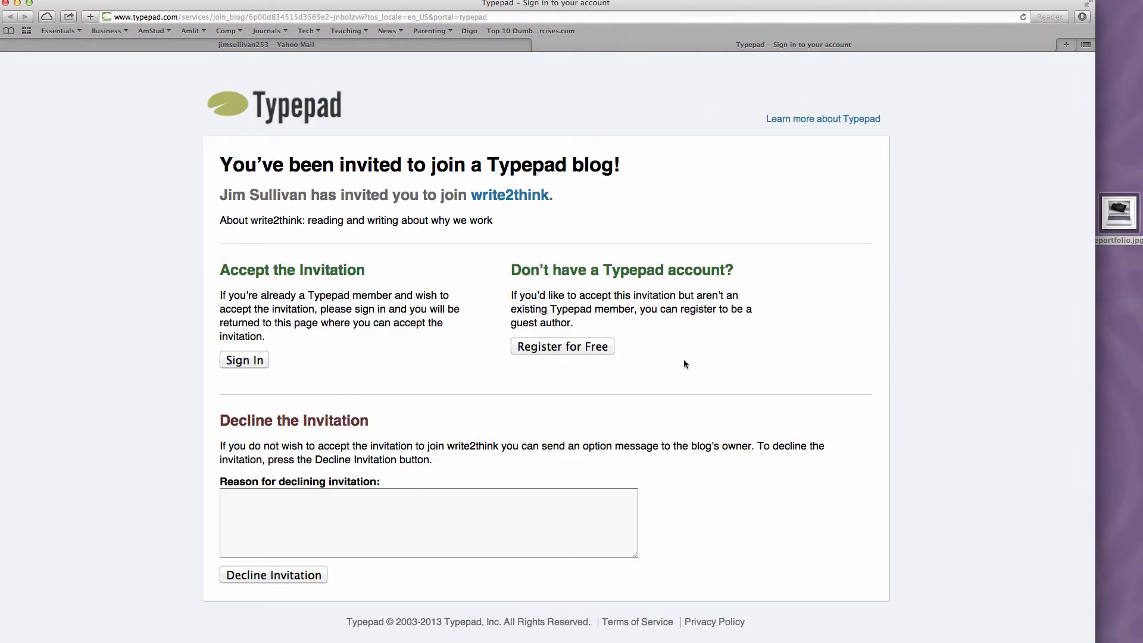
mouse_move(631, 398)
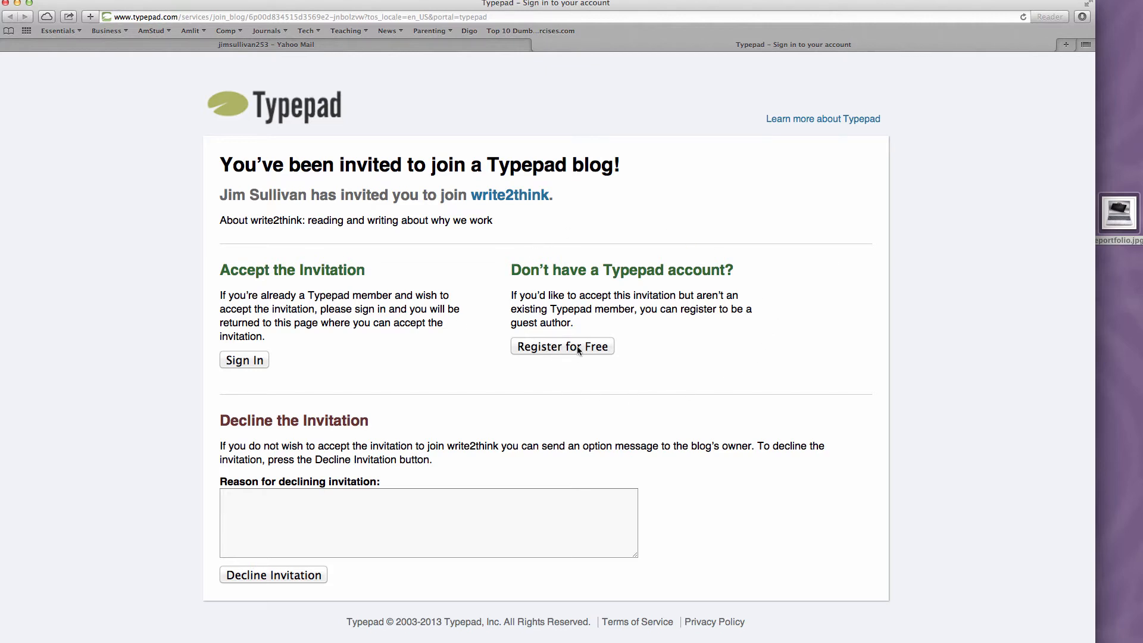
mouse_move(390, 227)
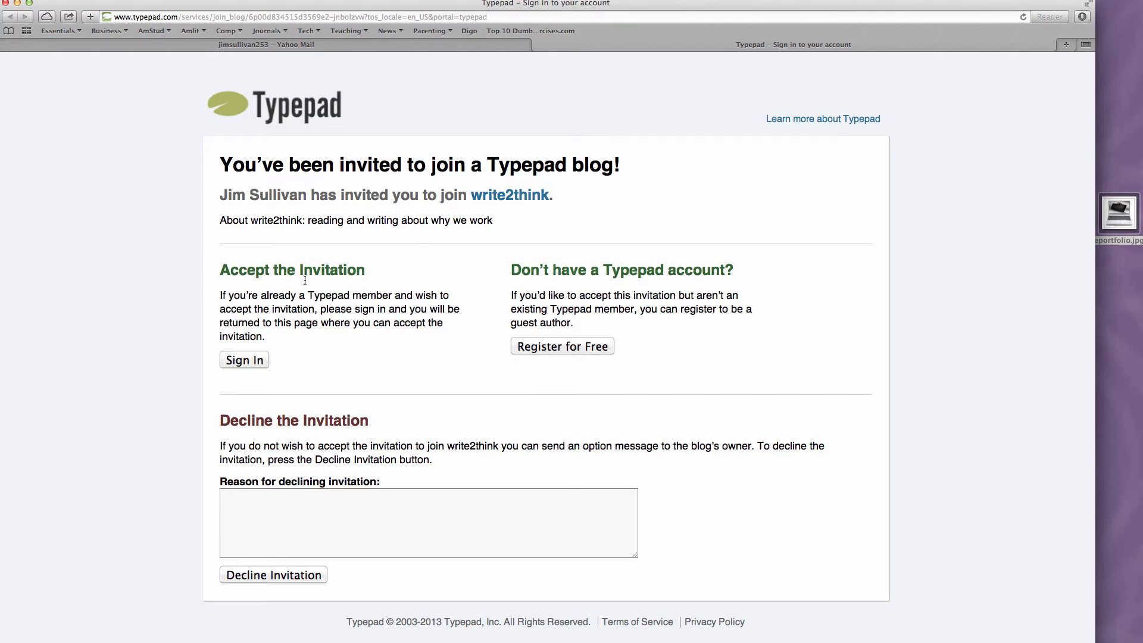
mouse_move(758, 318)
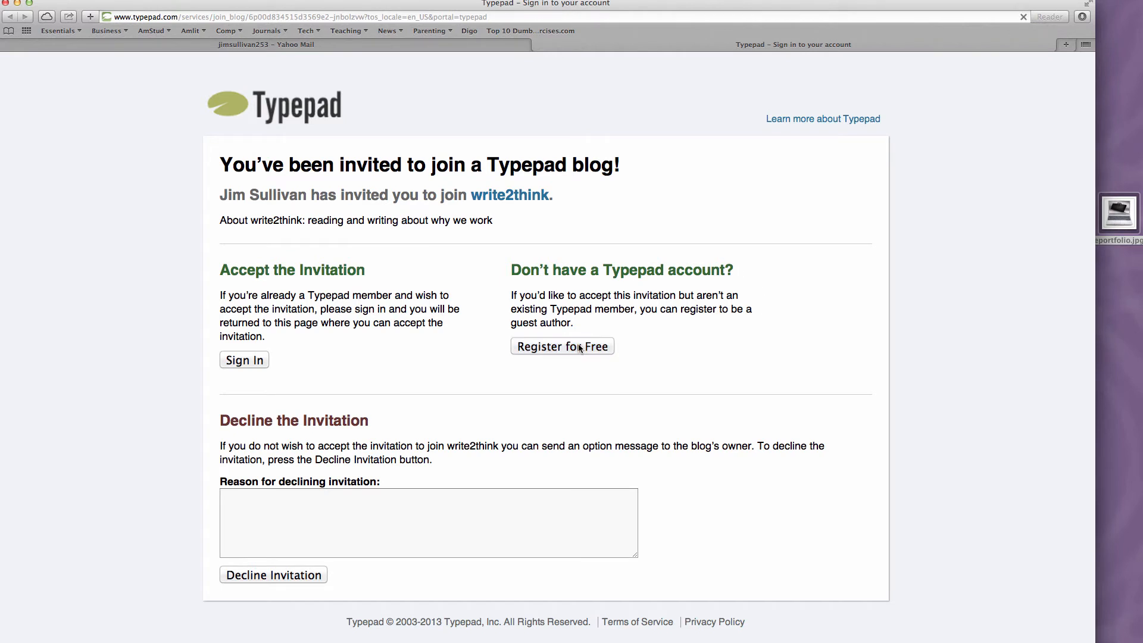
left_click(562, 346)
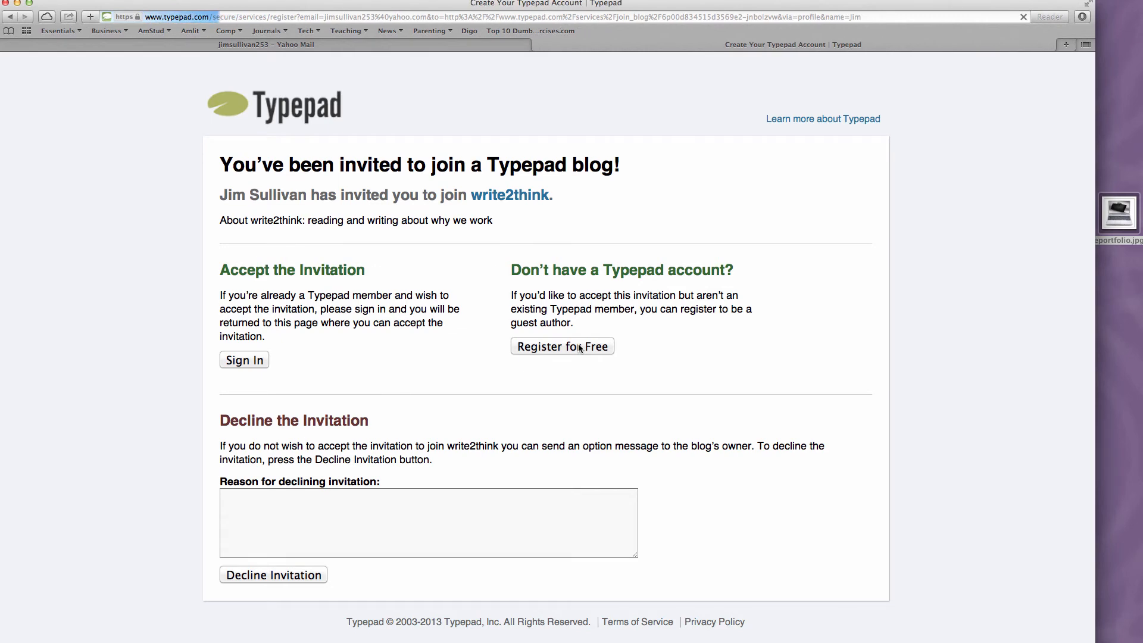
Step: Enter a password and verification letters ryhgsf, then create the Typepad account
left_click(562, 346)
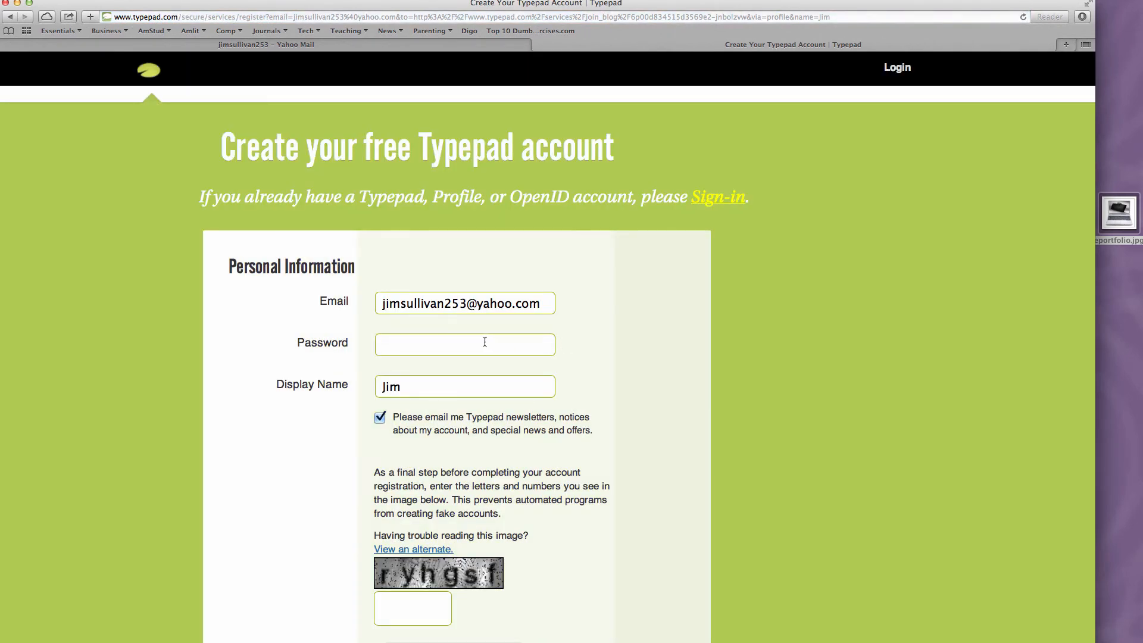
left_click(464, 344)
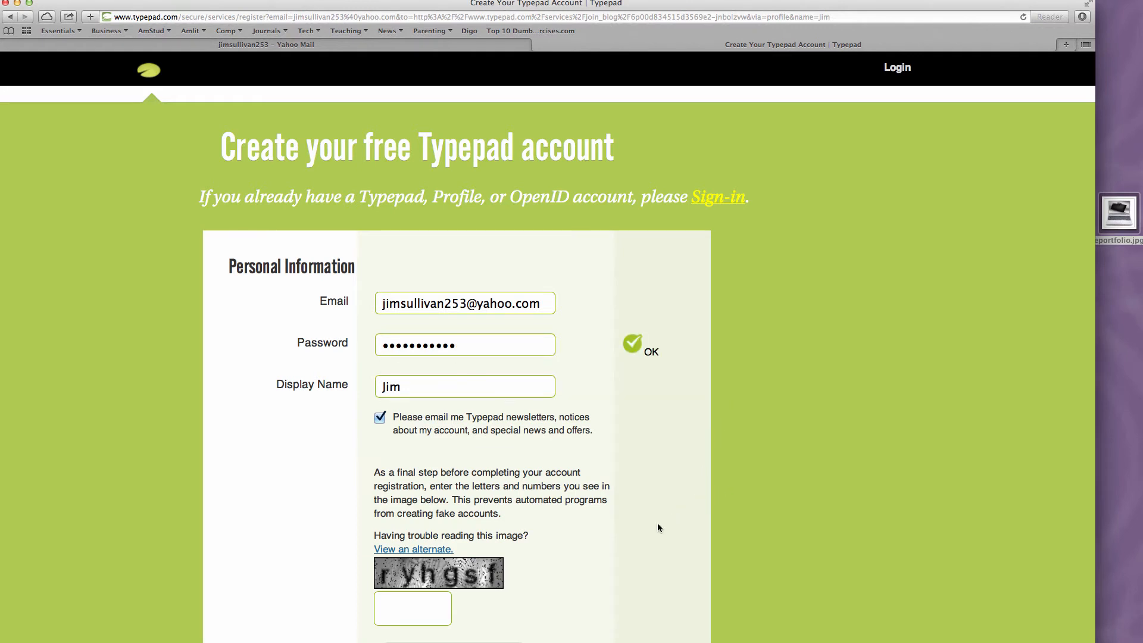
left_click(412, 608)
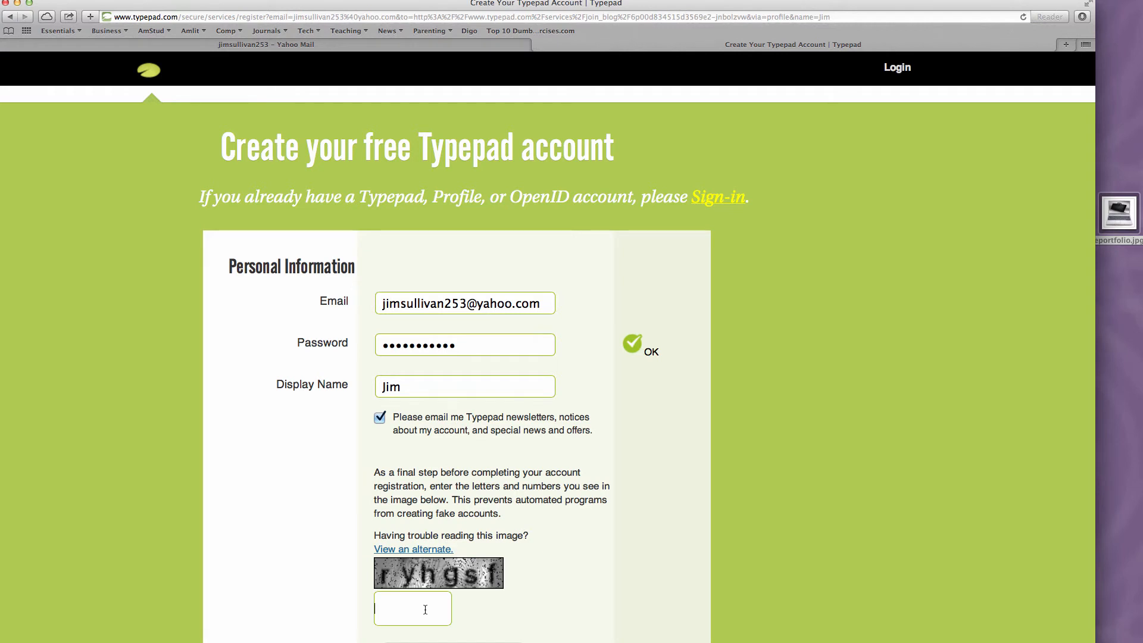
type("ryhgs")
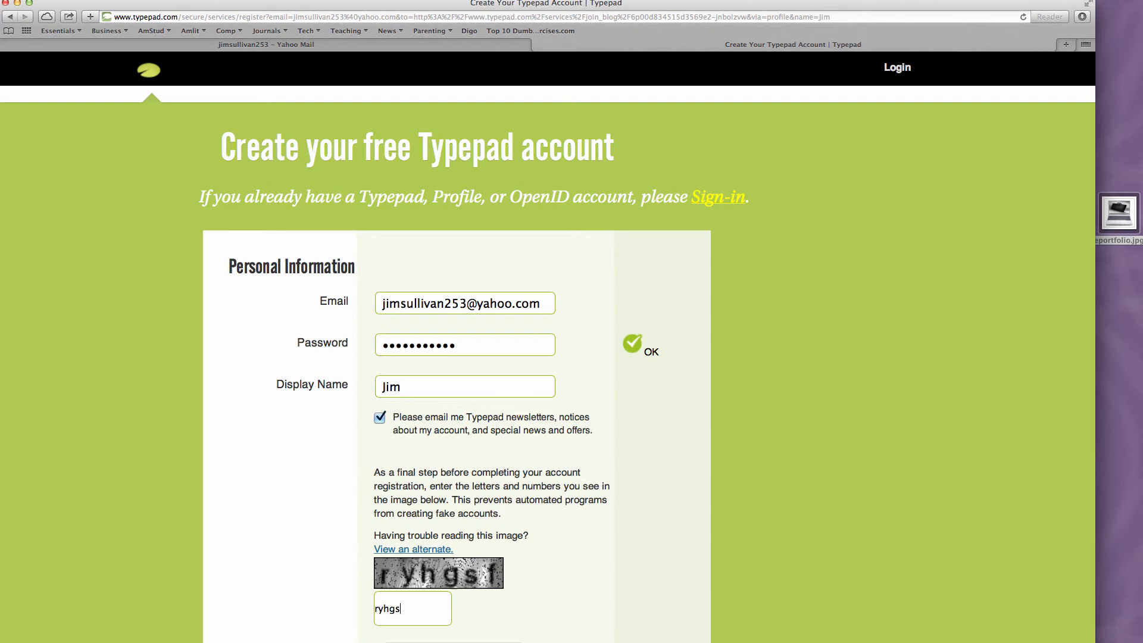
type("f")
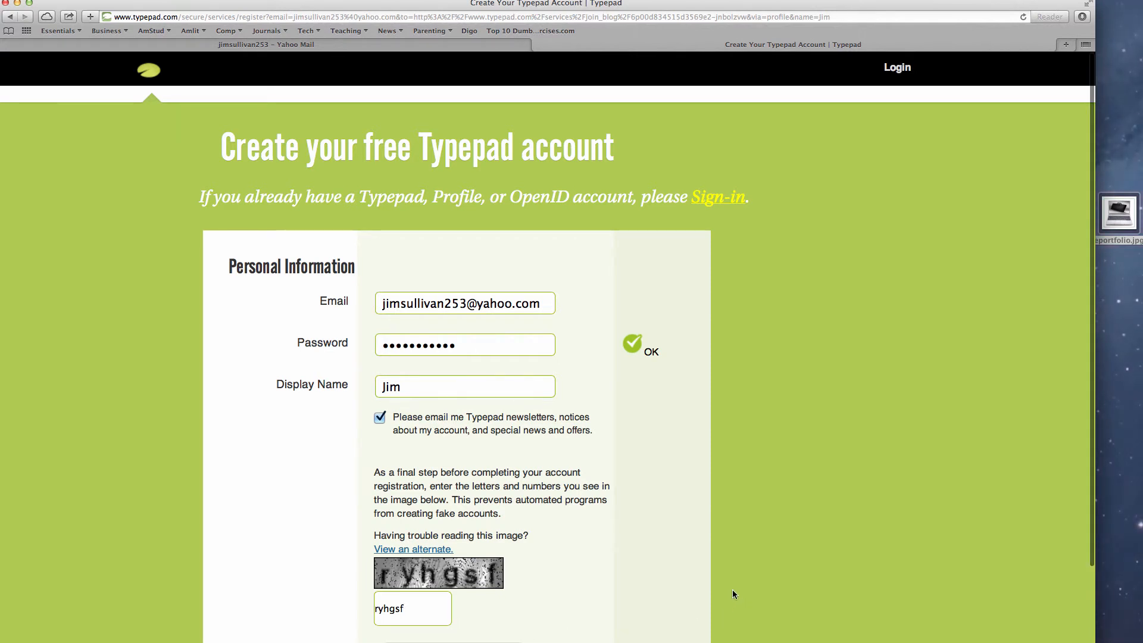
scroll("down", 3)
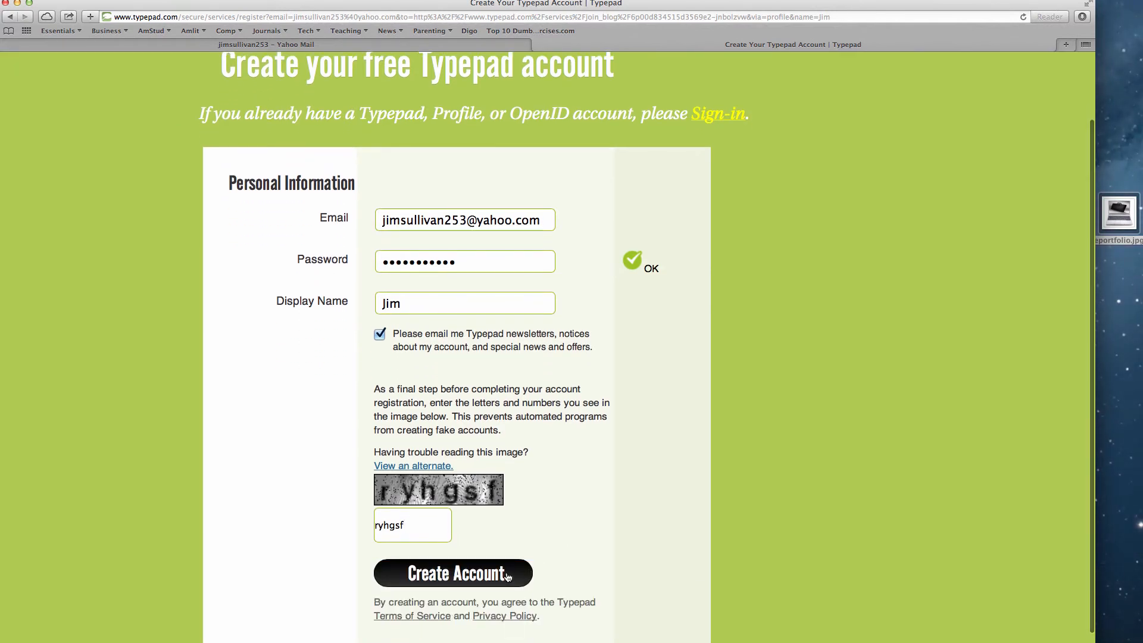
left_click(452, 572)
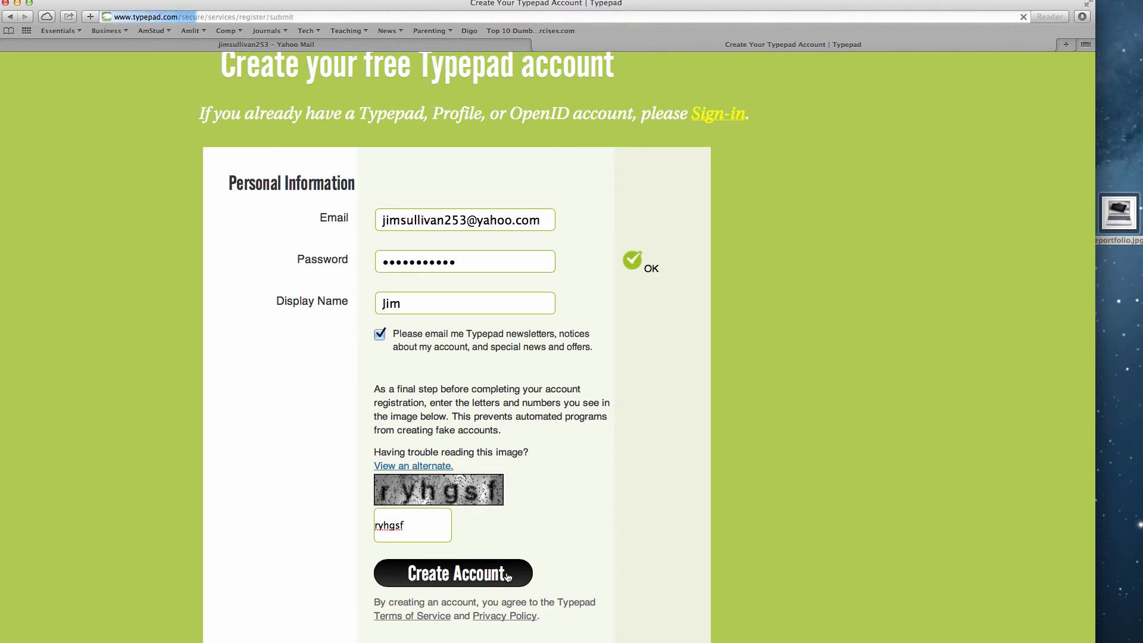
left_click(452, 572)
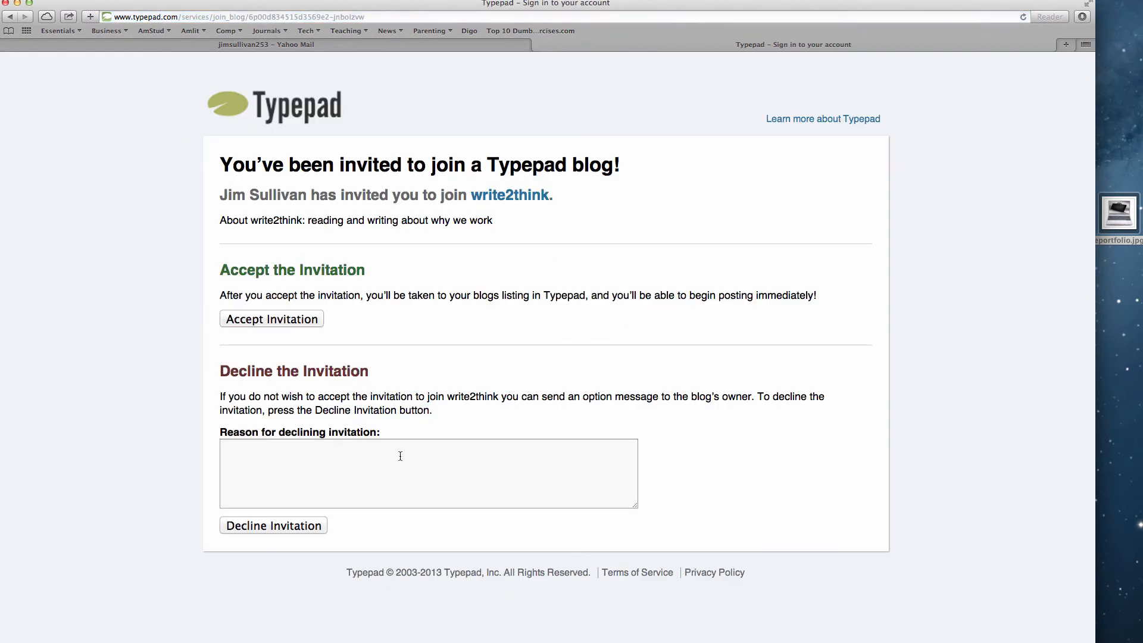
mouse_move(324, 325)
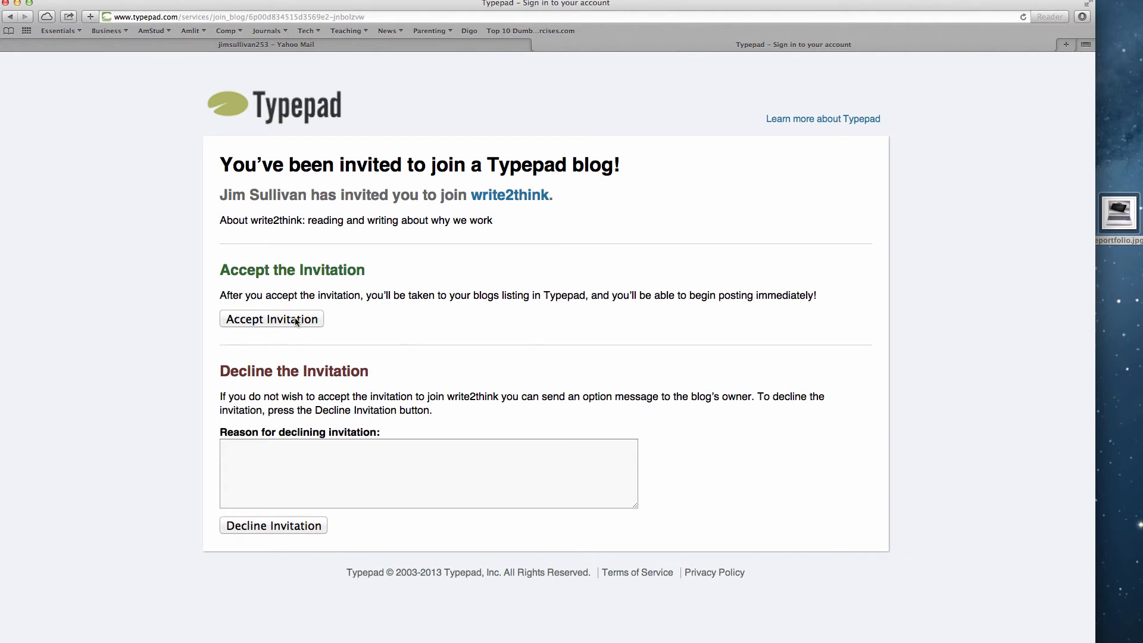
Step: Accept the write2think invitation with the Accept Invitation button
left_click(271, 319)
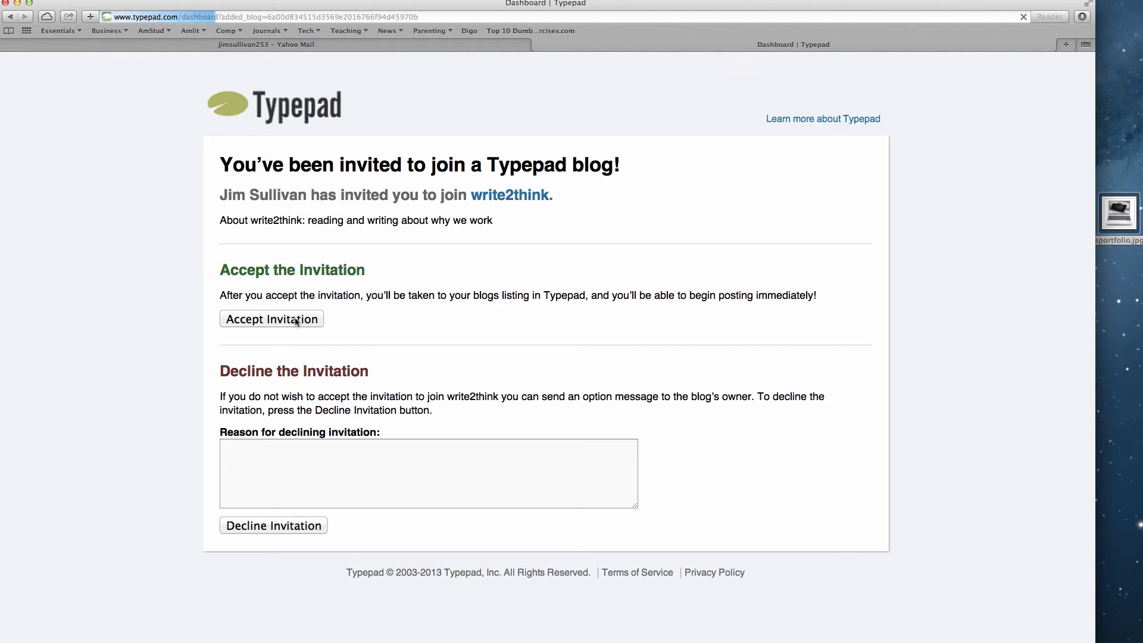
left_click(271, 319)
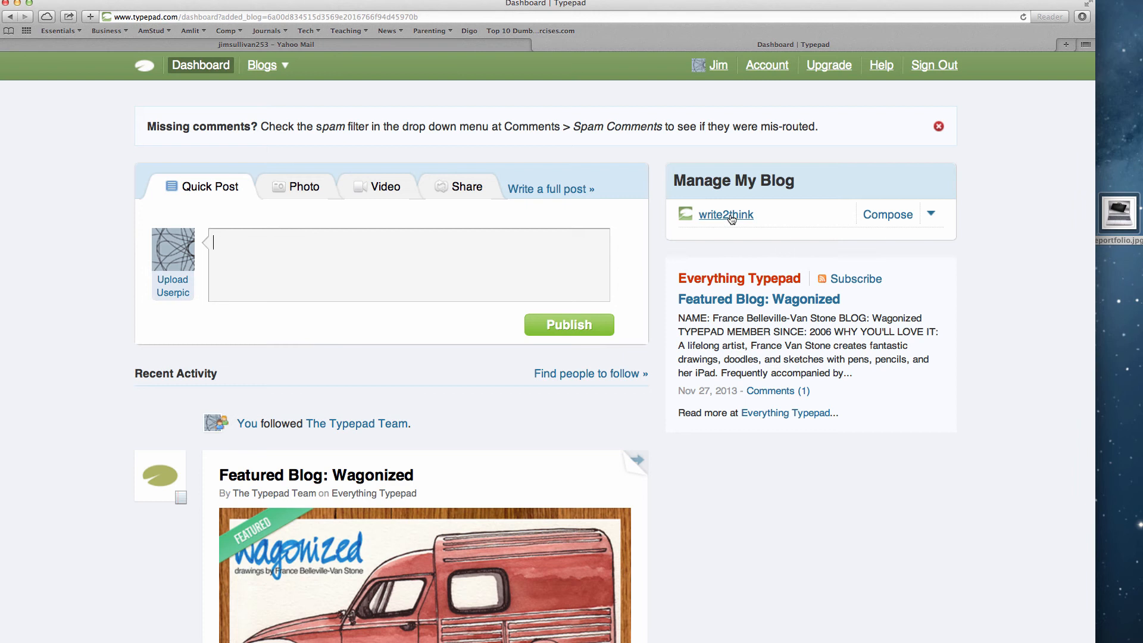
mouse_move(725, 215)
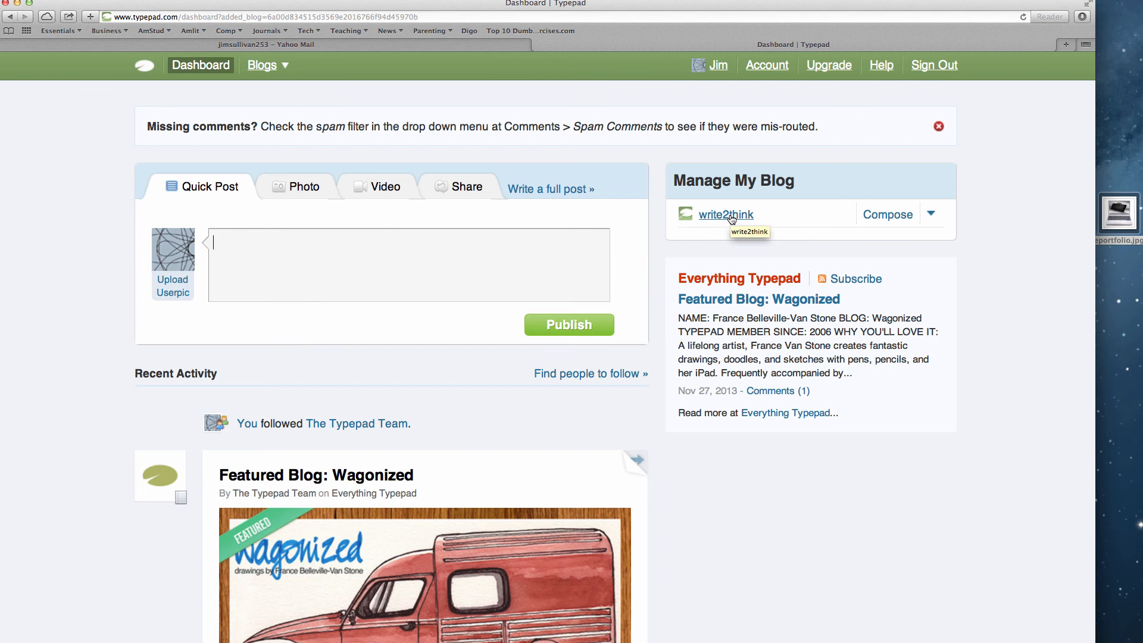
mouse_move(684, 228)
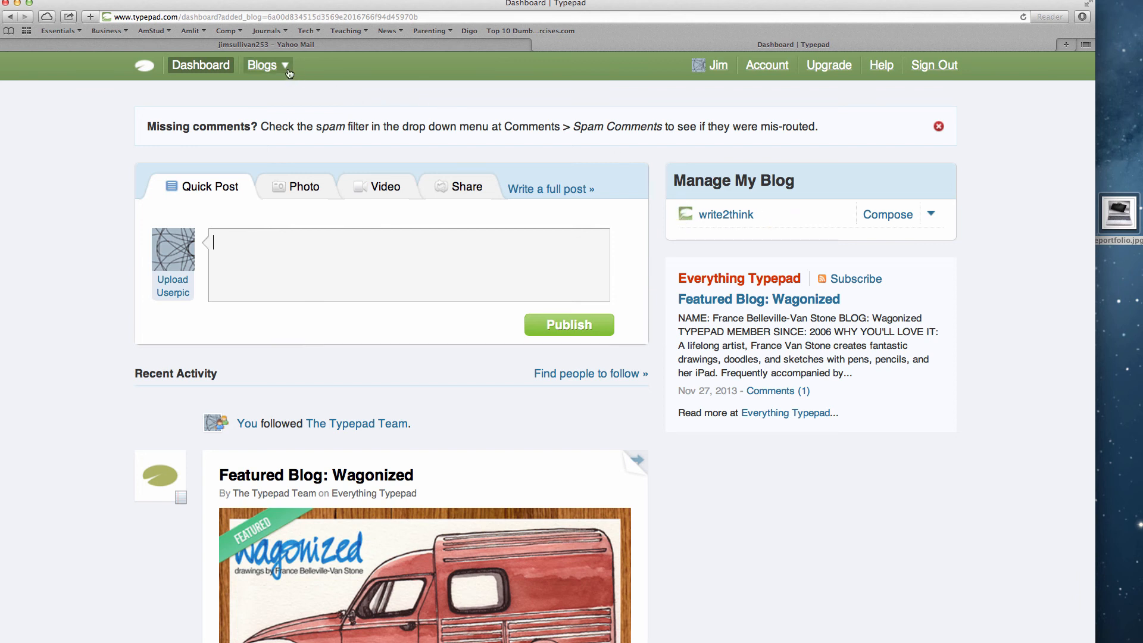
Step: Open the Blogs drop-down to confirm write2think is among the account's blogs
left_click(267, 65)
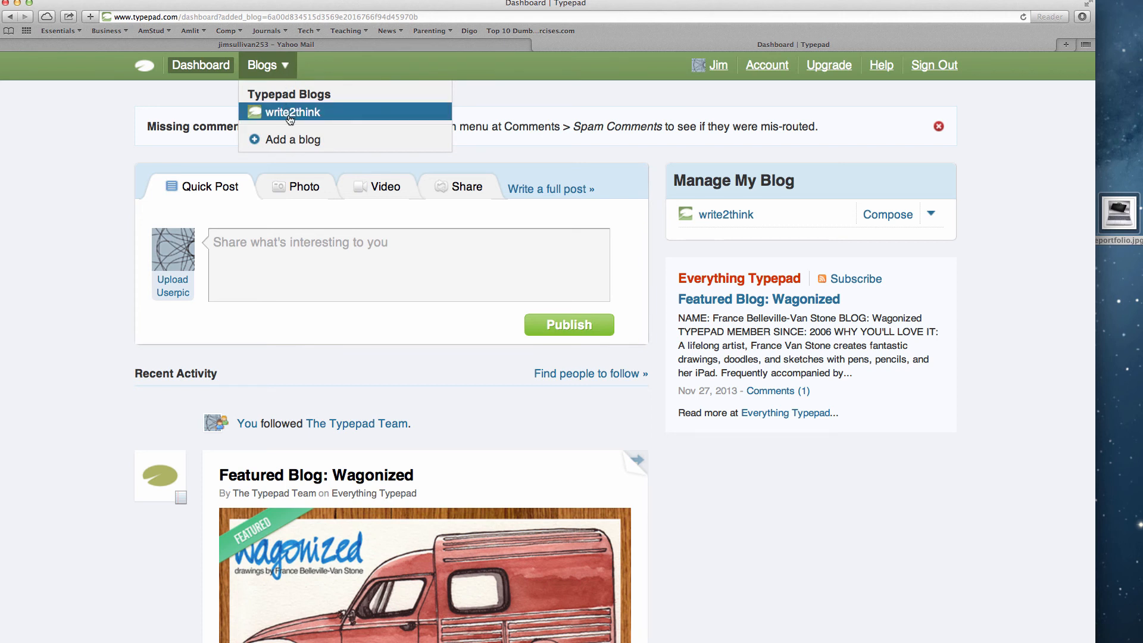
mouse_move(817, 168)
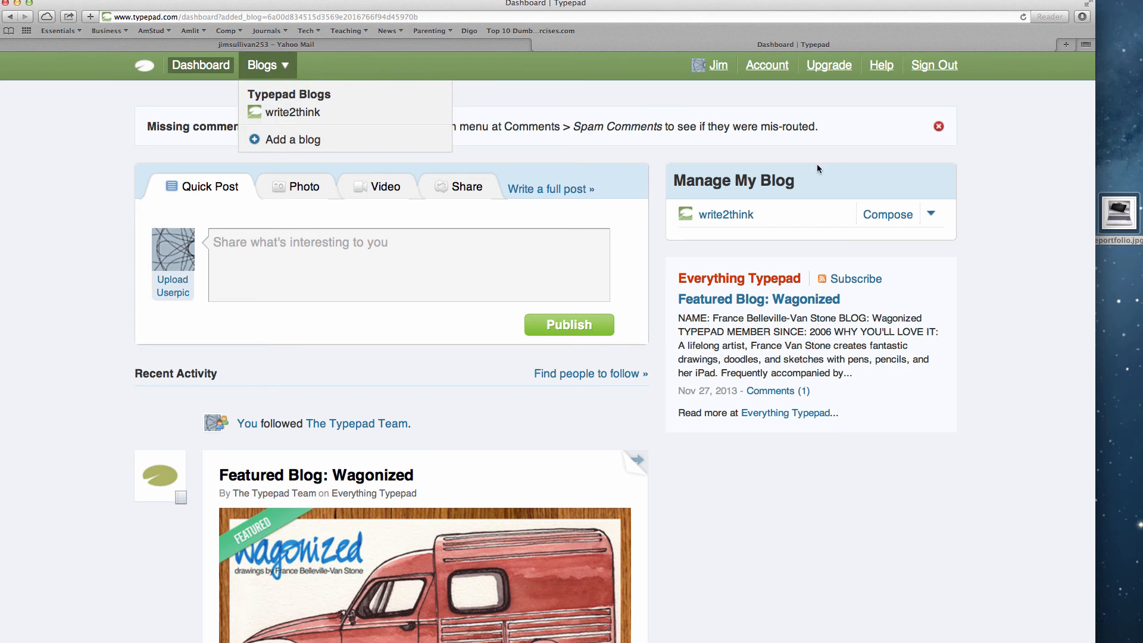